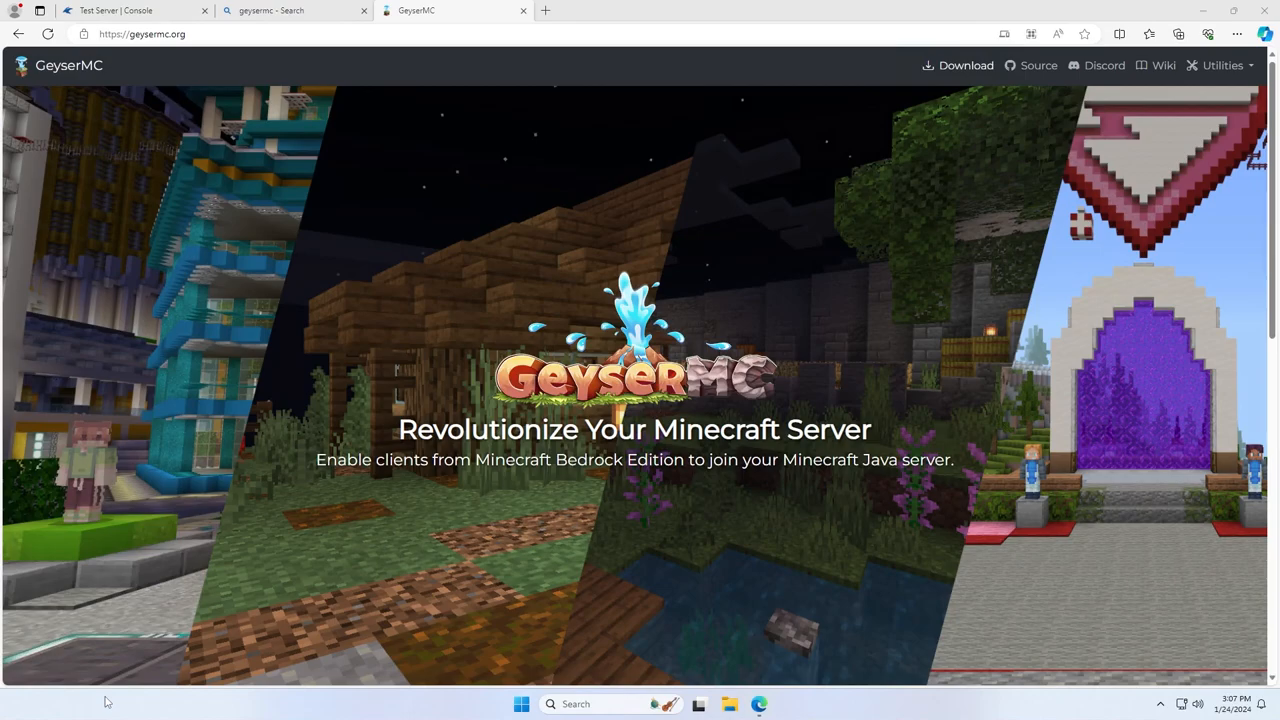
mouse_move(373, 327)
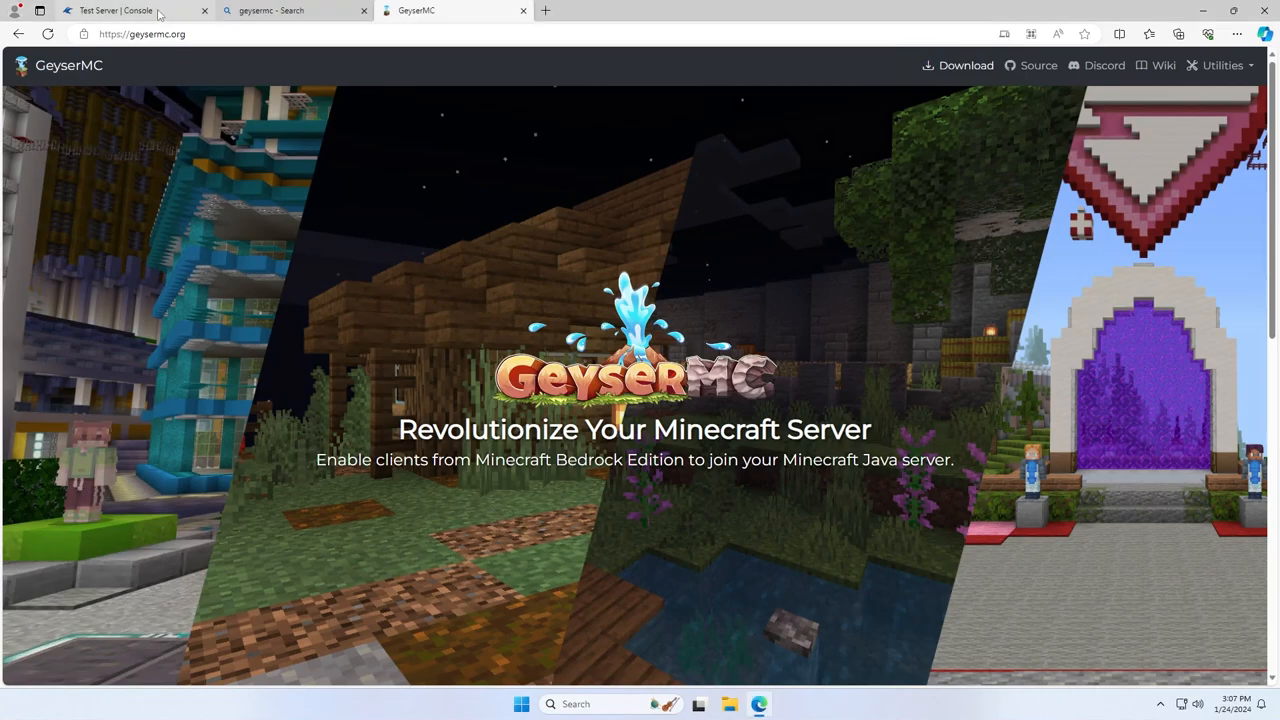
- Switch to the Test Server console tab on ElixirNode in Edge
click(110, 10)
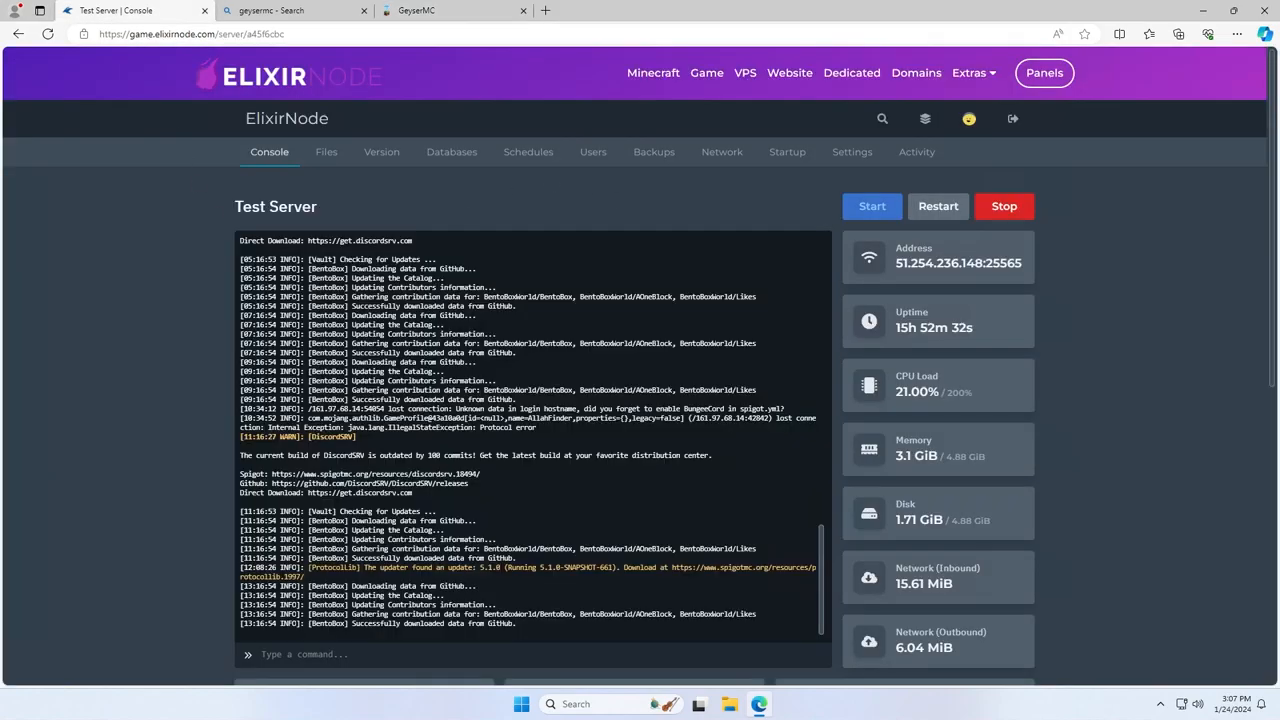
mouse_move(342, 211)
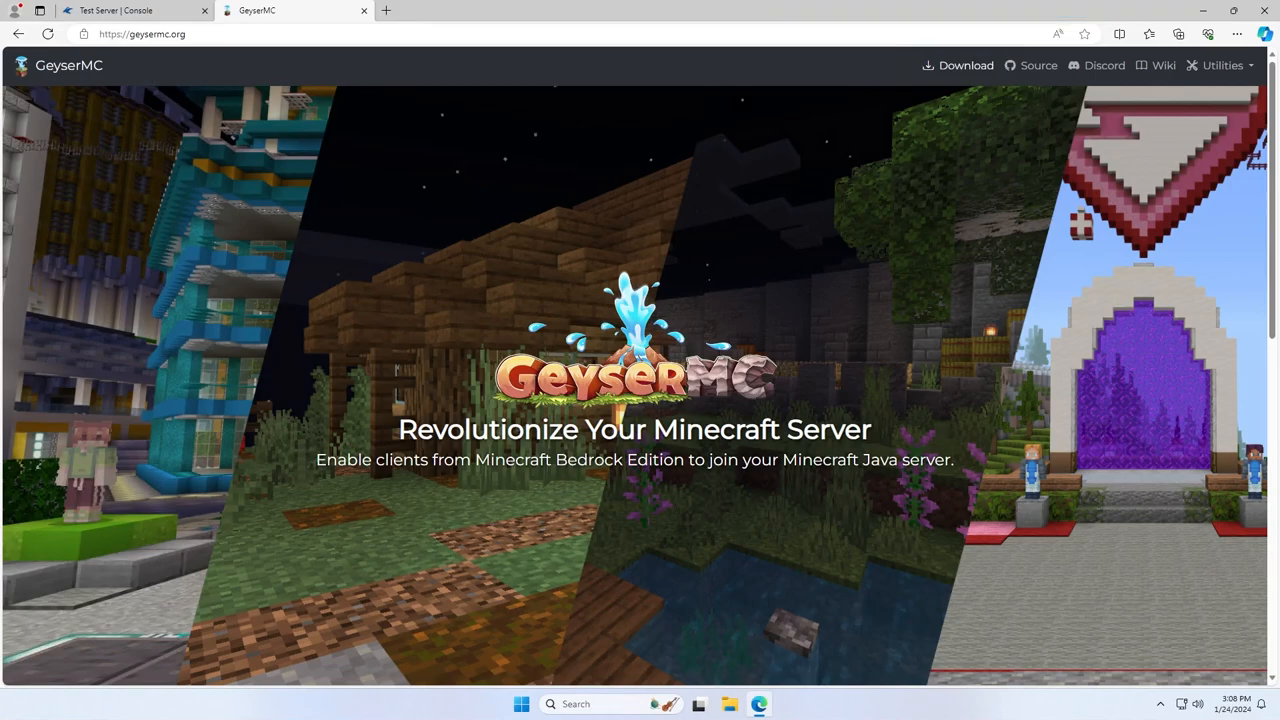
- Download Geyser-Spigot.jar and floodgate-spigot.jar from GeyserMC's Paper/Spigot download page
click(965, 65)
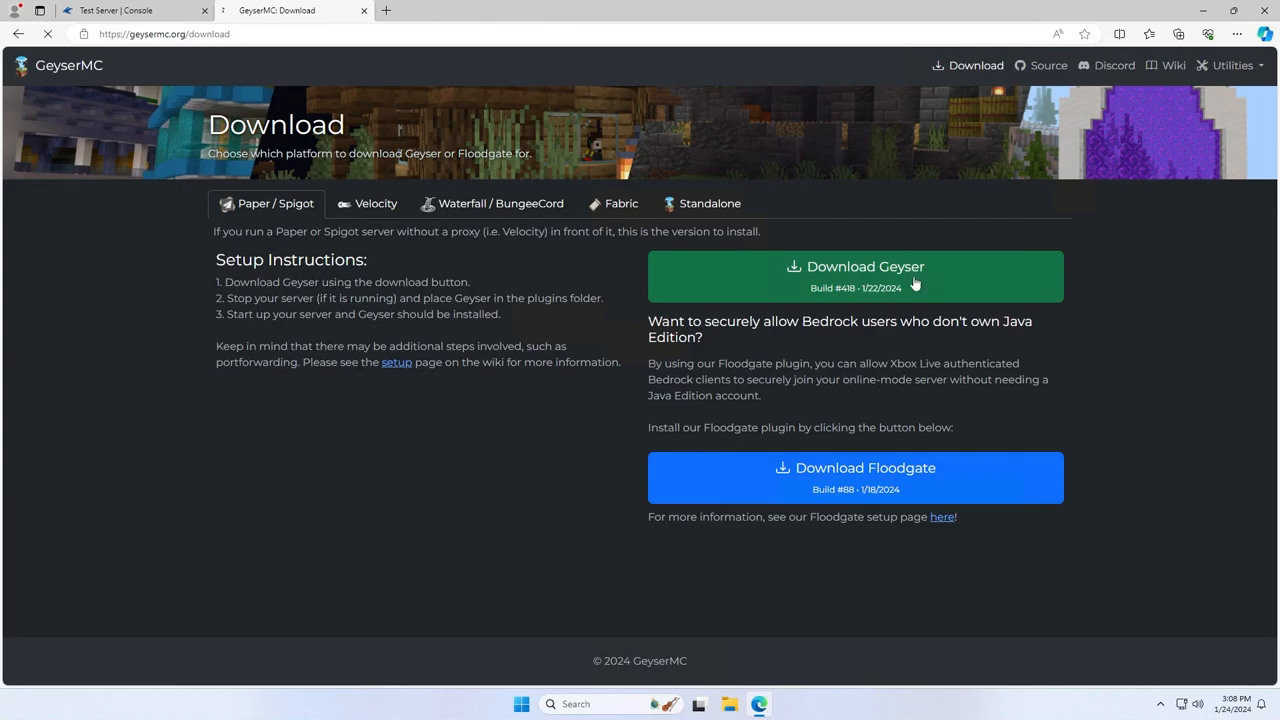
click(855, 276)
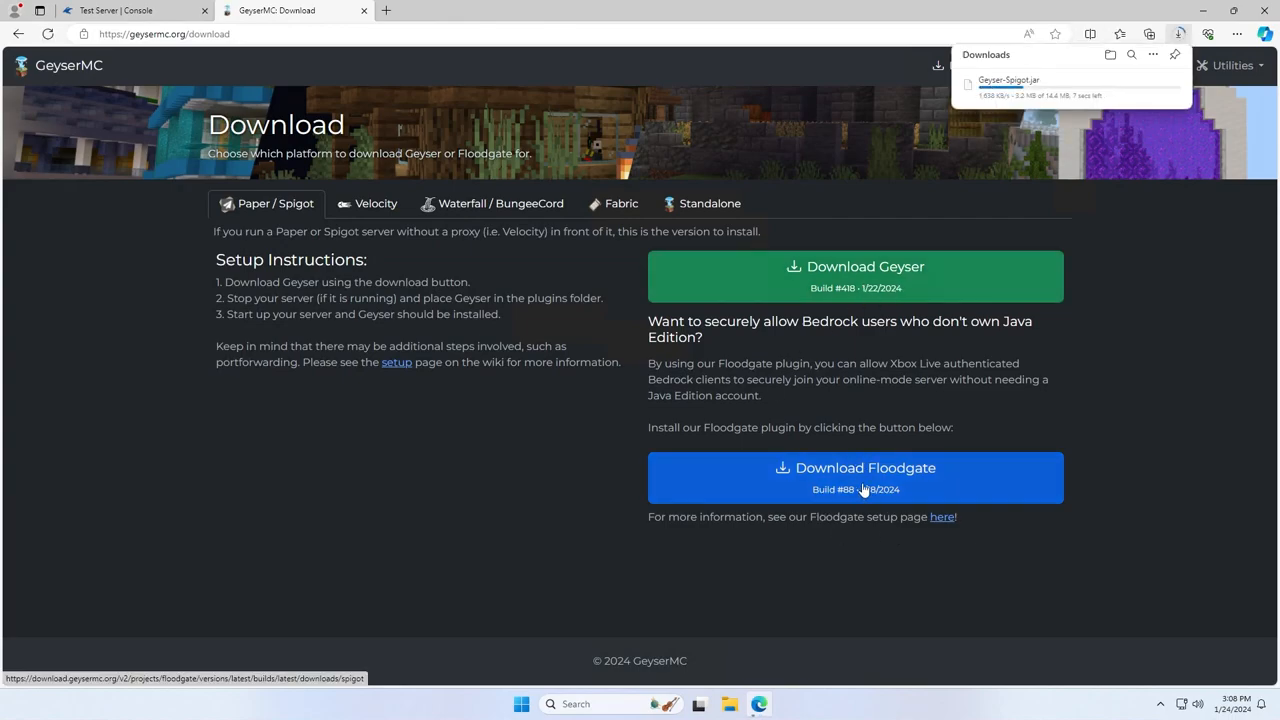
click(855, 477)
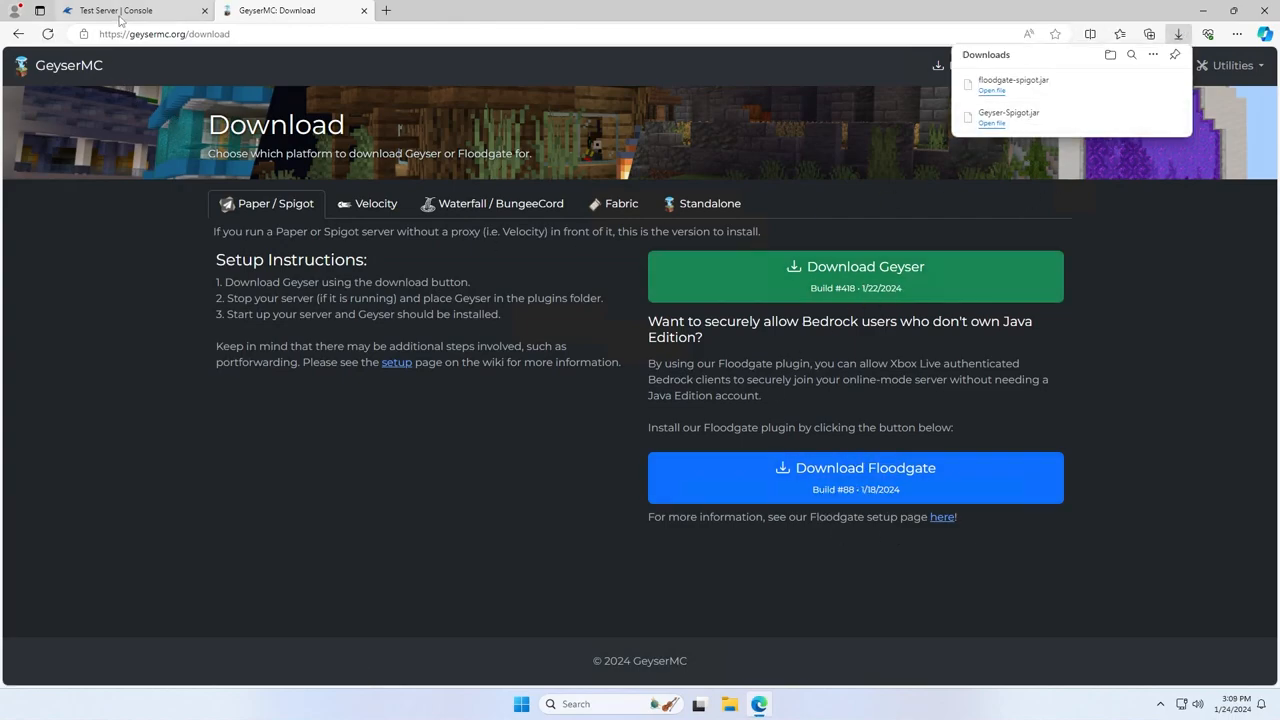
- Upload Geyser-Spigot.jar and floodgate-spigot.jar into plugins, then restart the server from Console
click(120, 10)
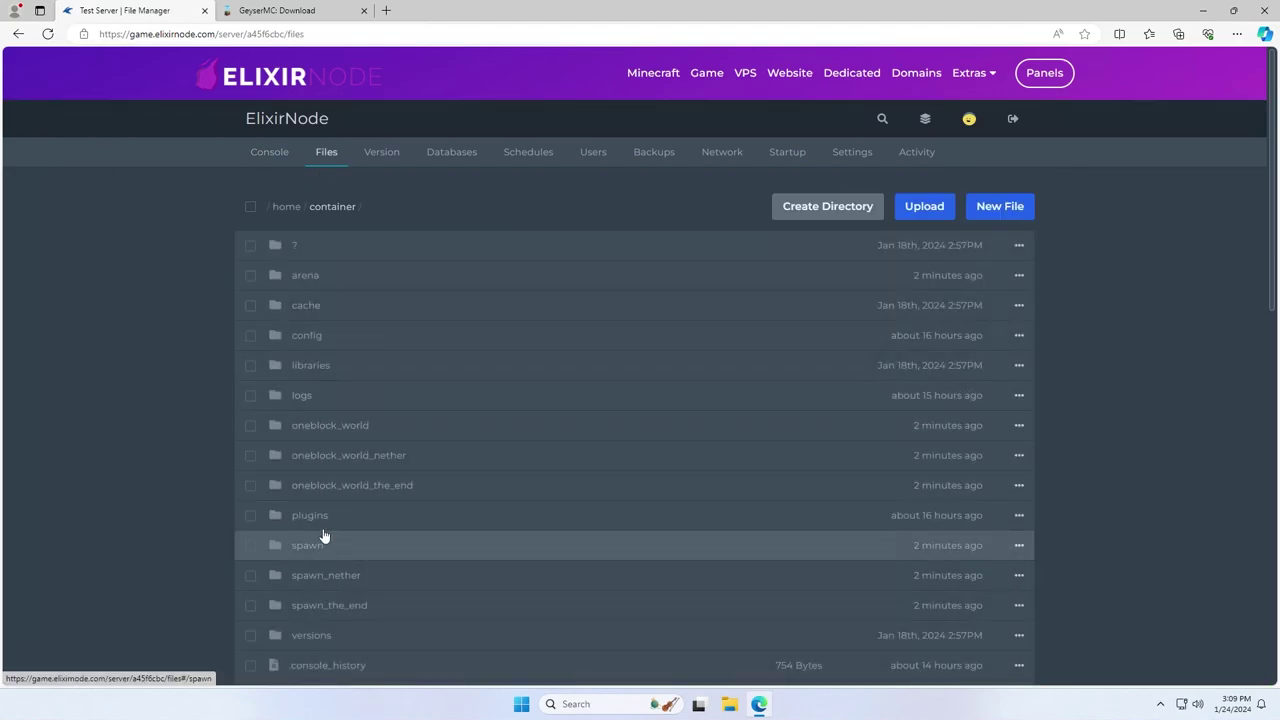
click(923, 206)
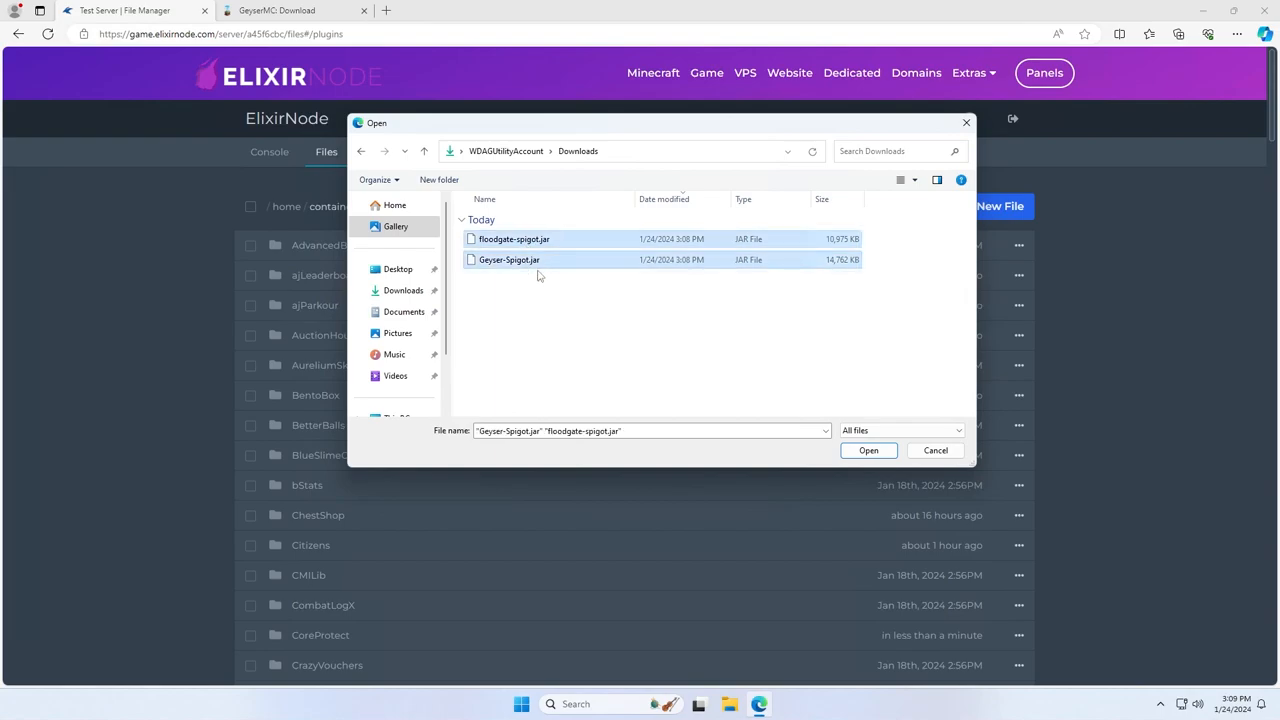
click(867, 450)
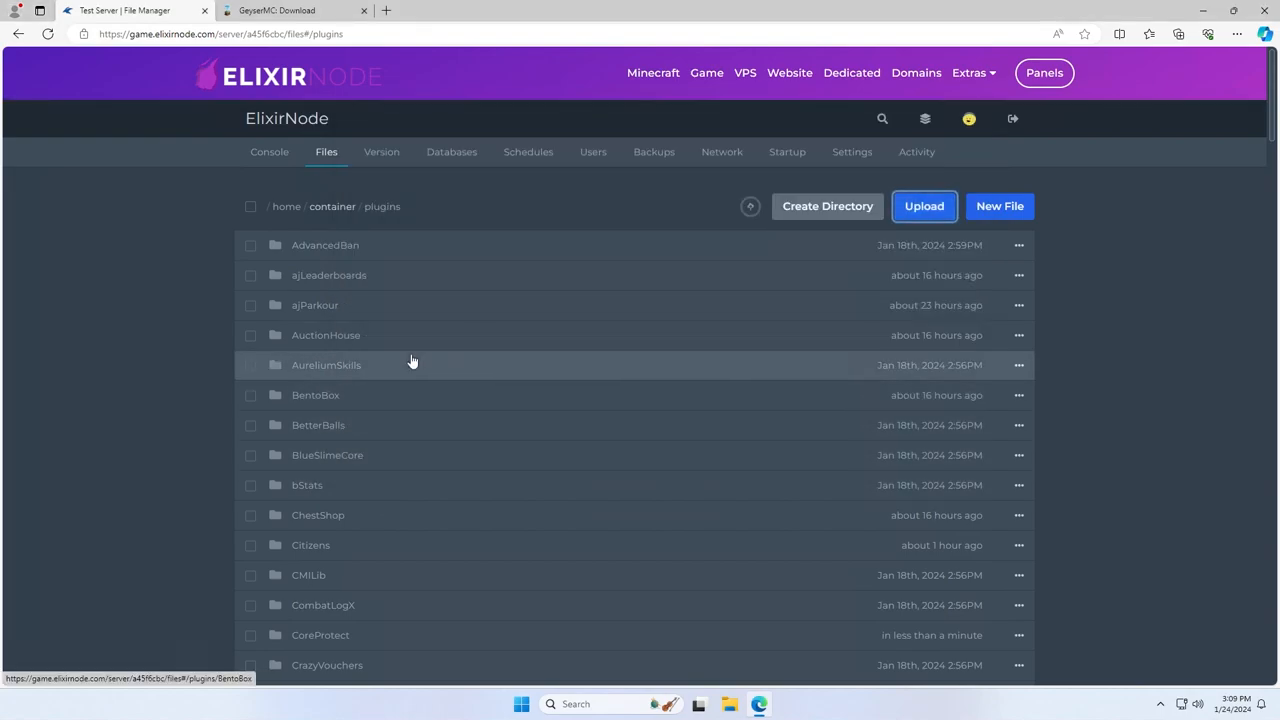
click(269, 151)
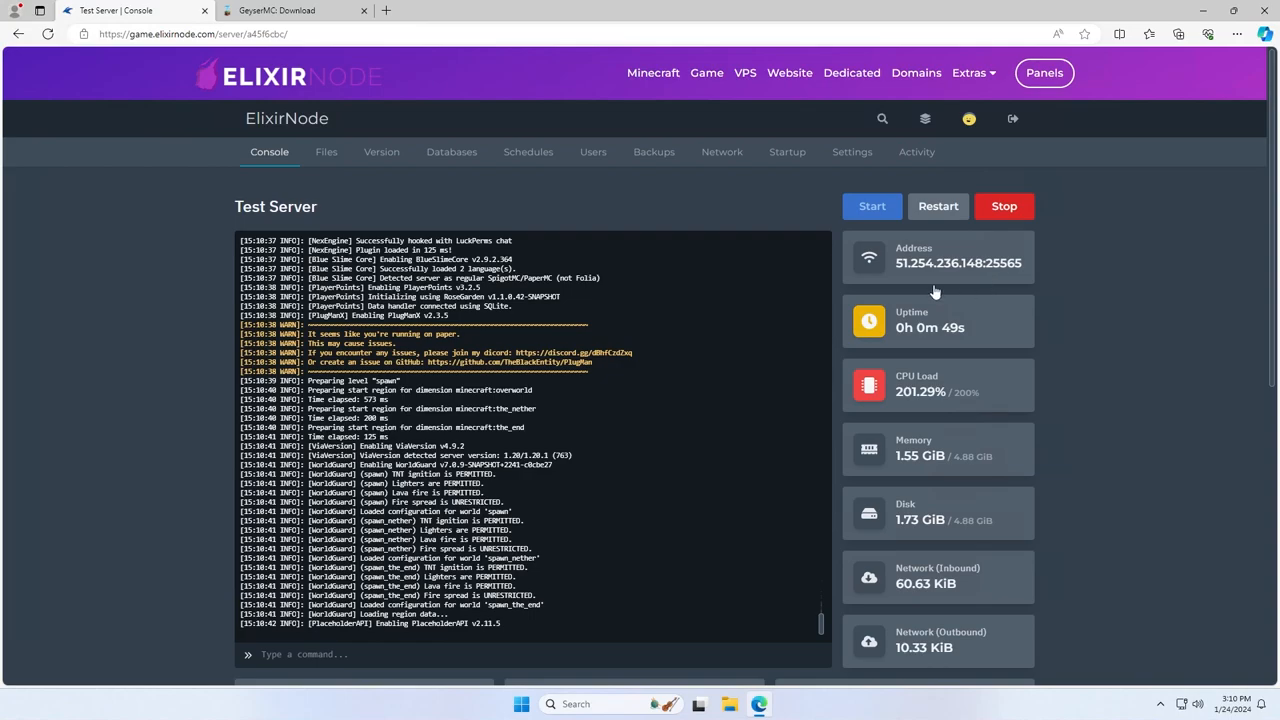
- Browse Files > plugins > Geyser-Spigot and open its config.yml
click(326, 151)
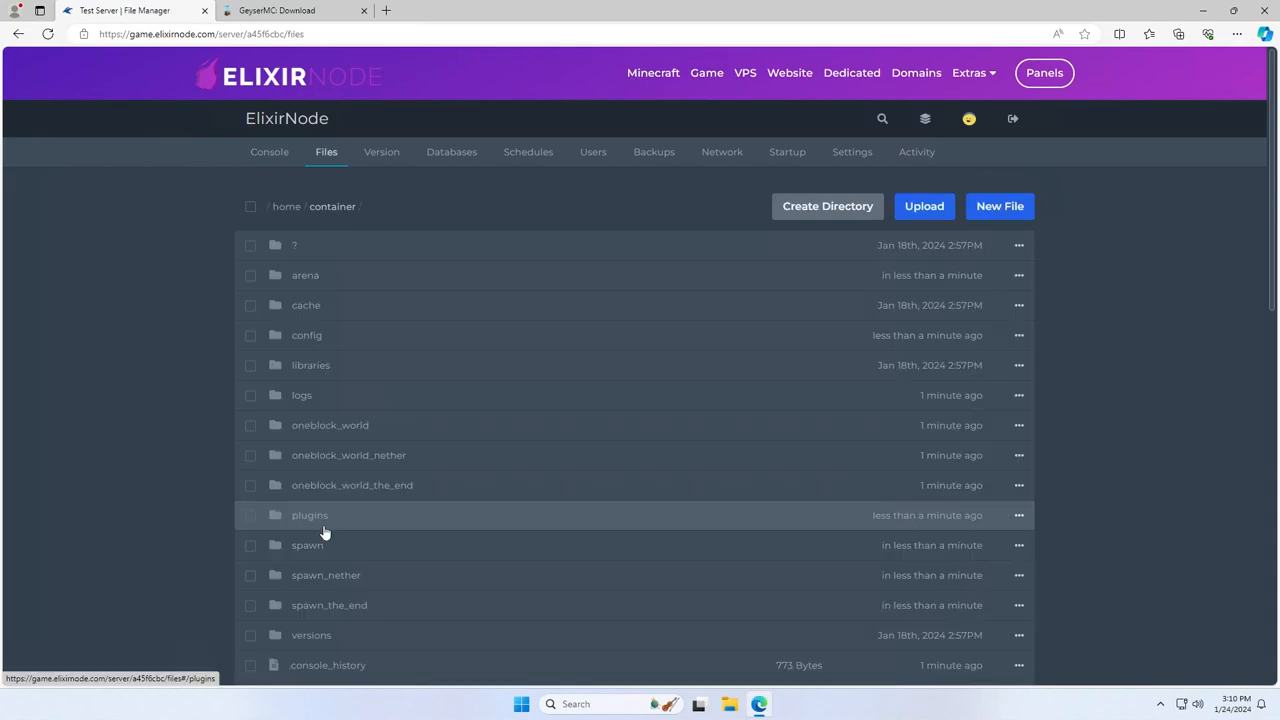
click(309, 515)
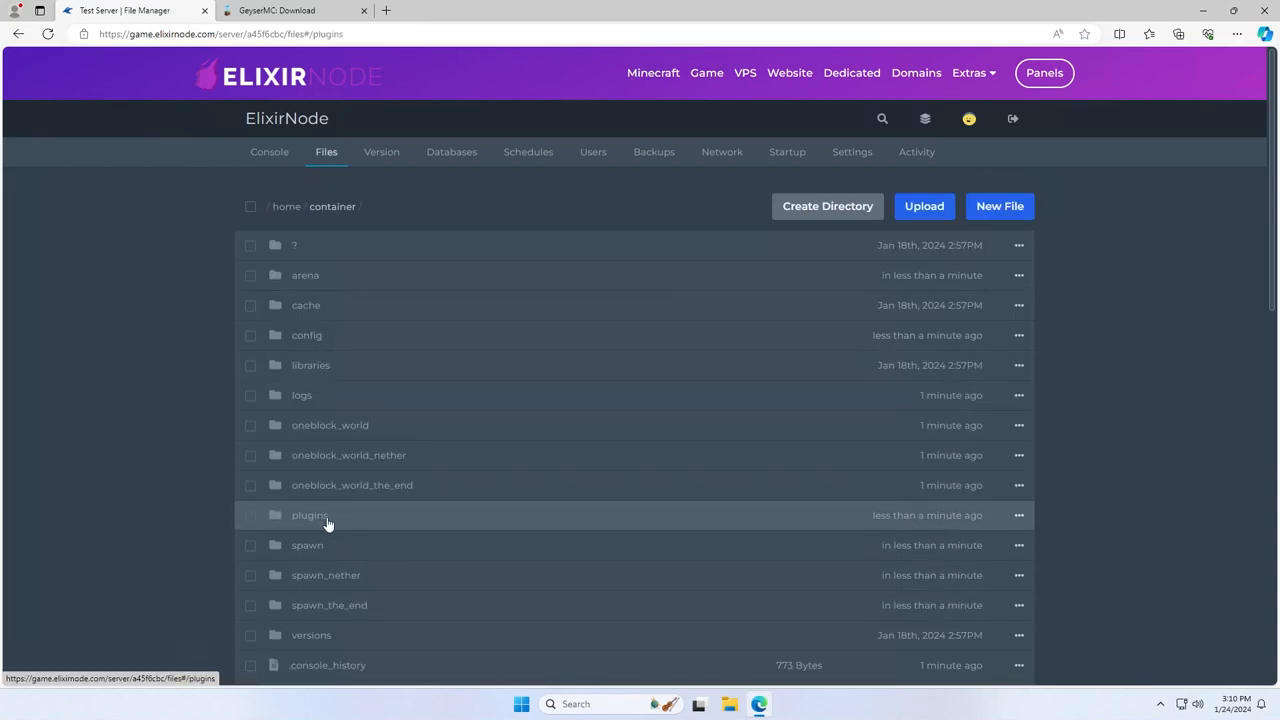
click(309, 515)
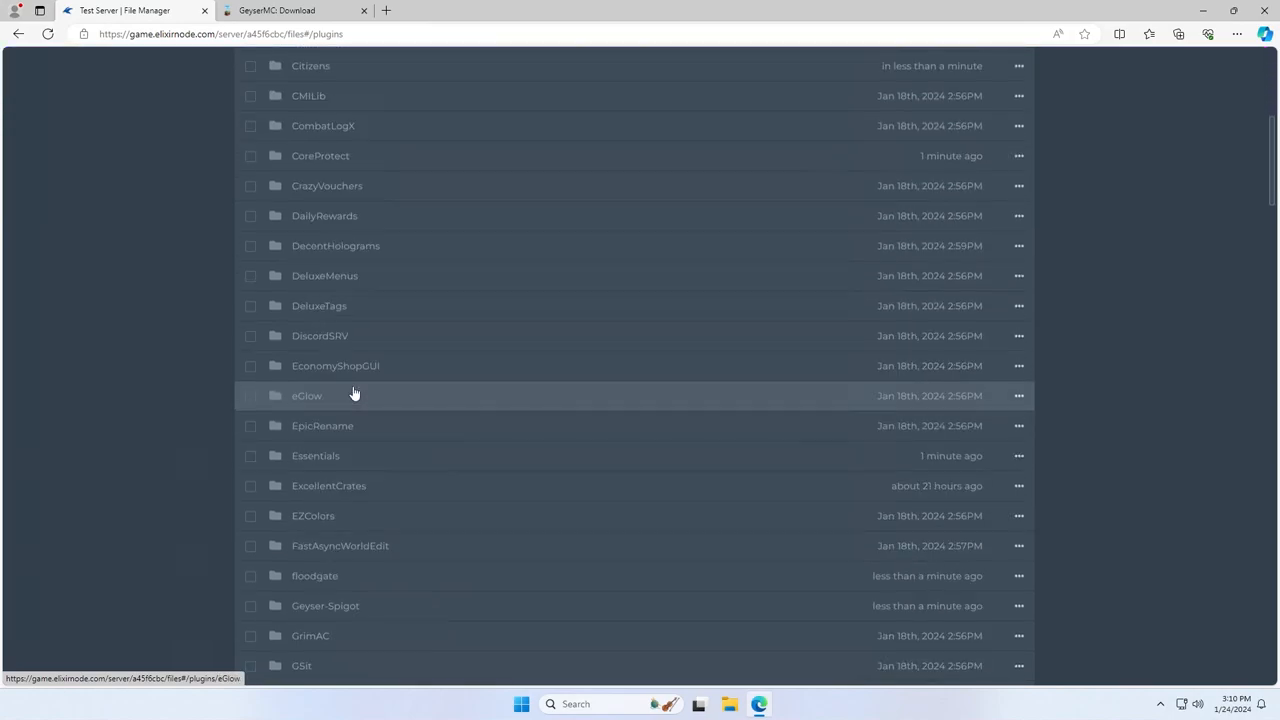
scroll(down, 3)
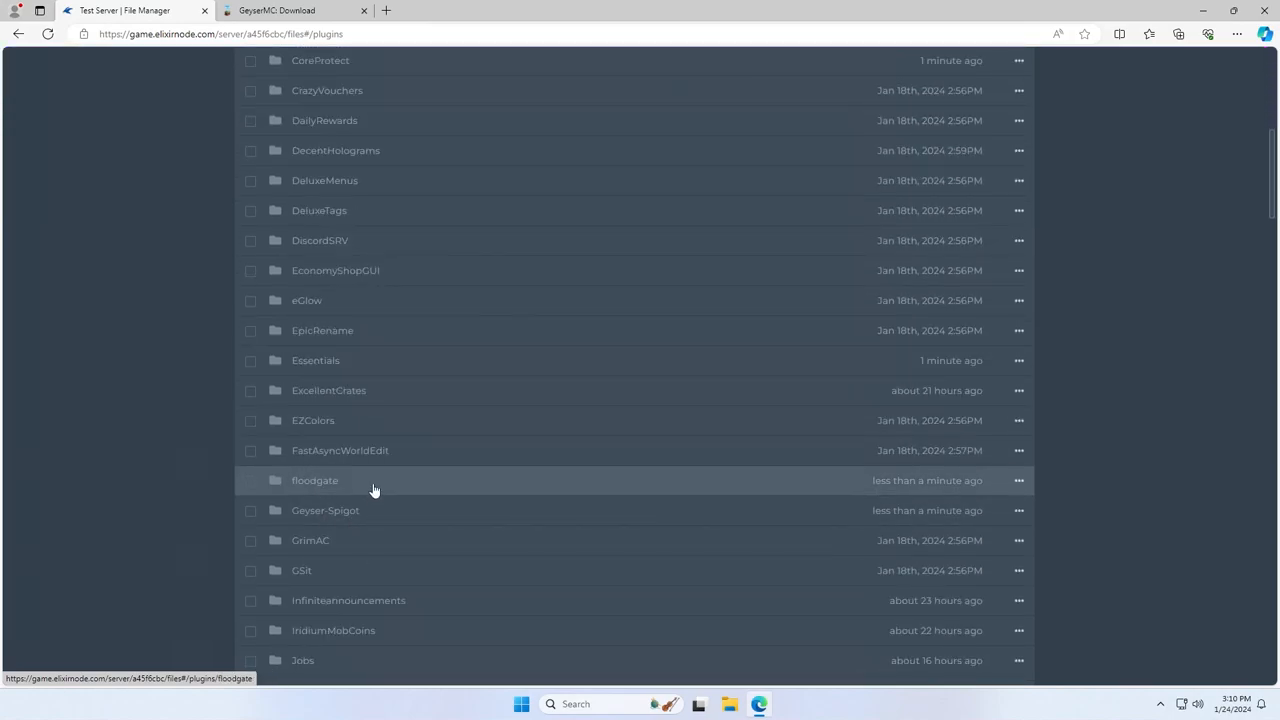
click(325, 510)
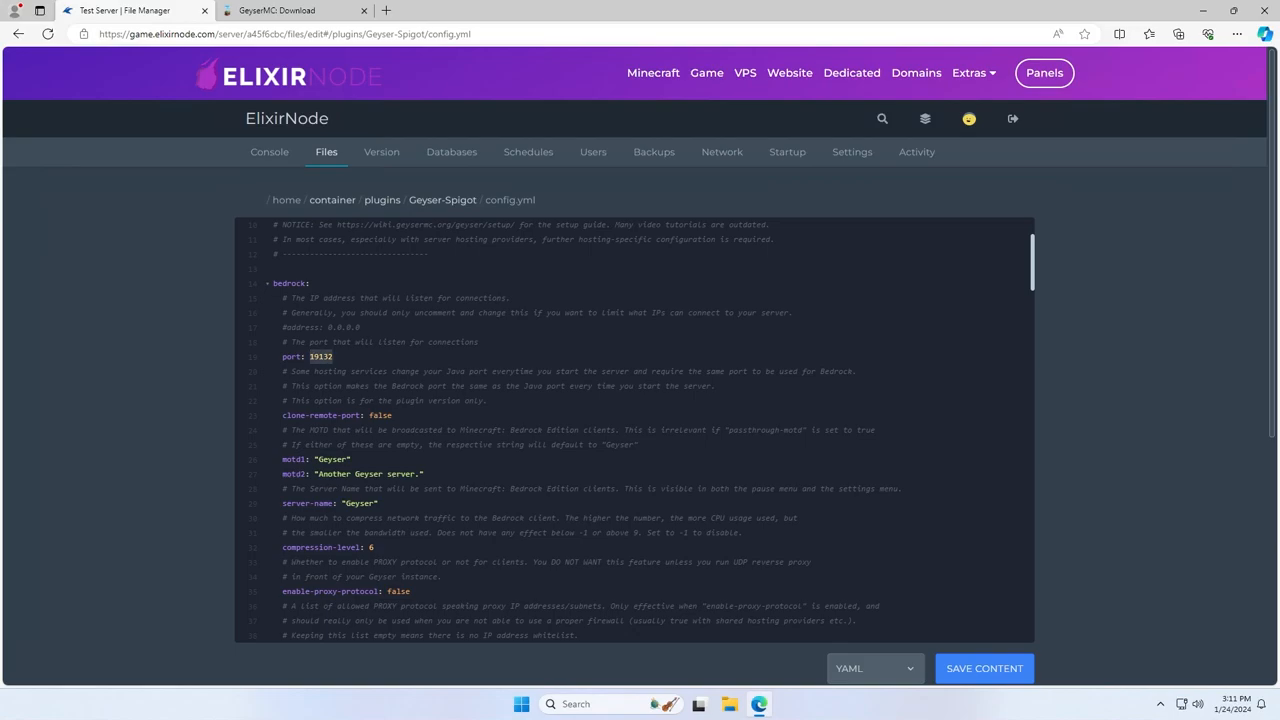
- Change the bedrock port in config.yml to 25565
text(255)
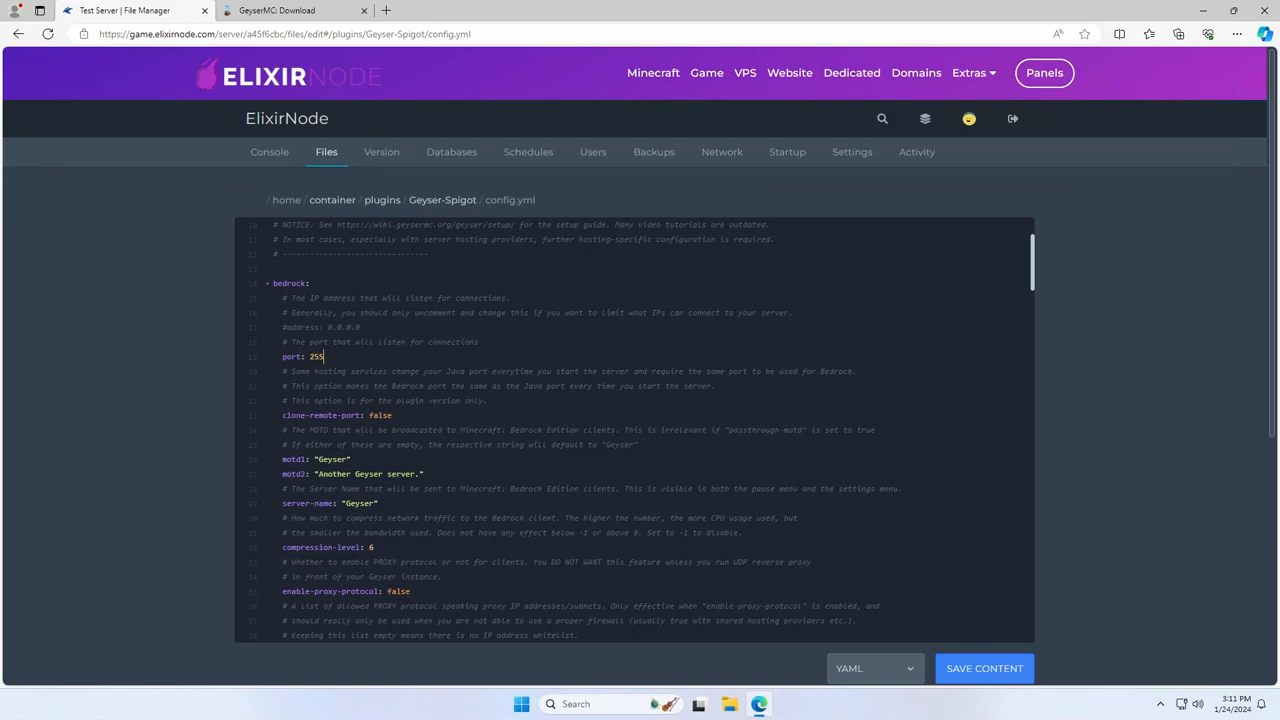
text(65)
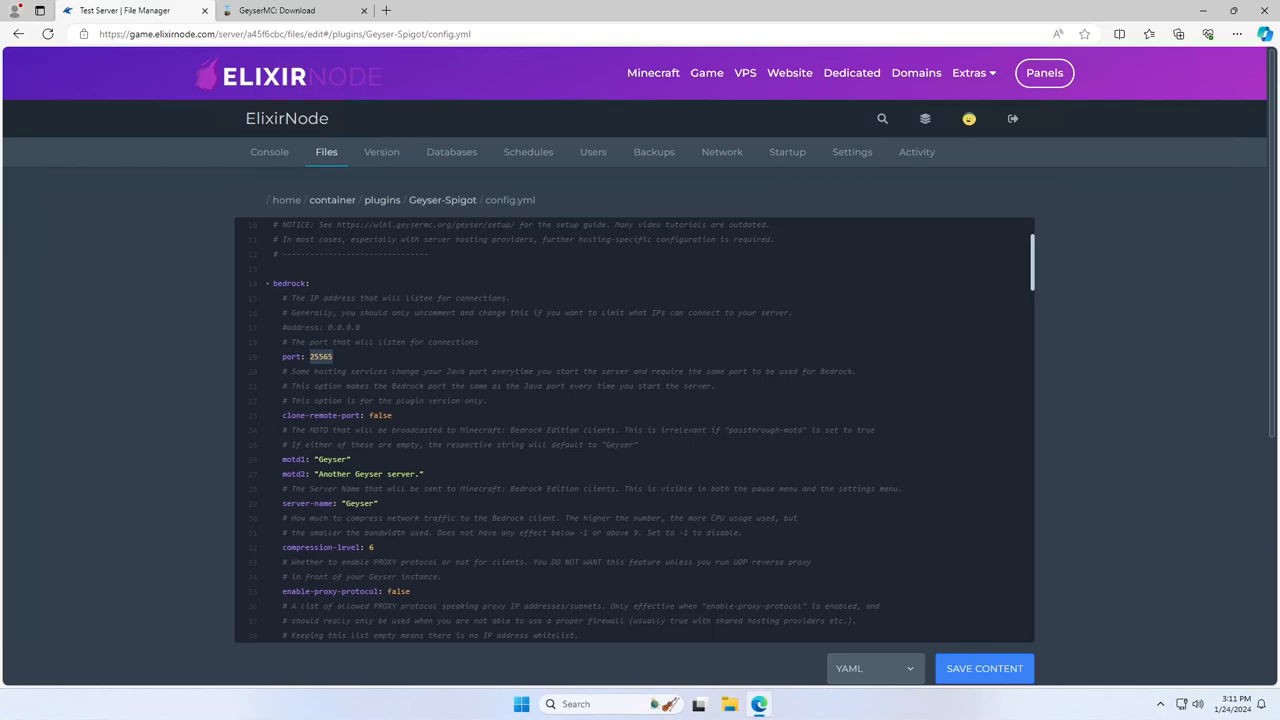
scroll(down, 3)
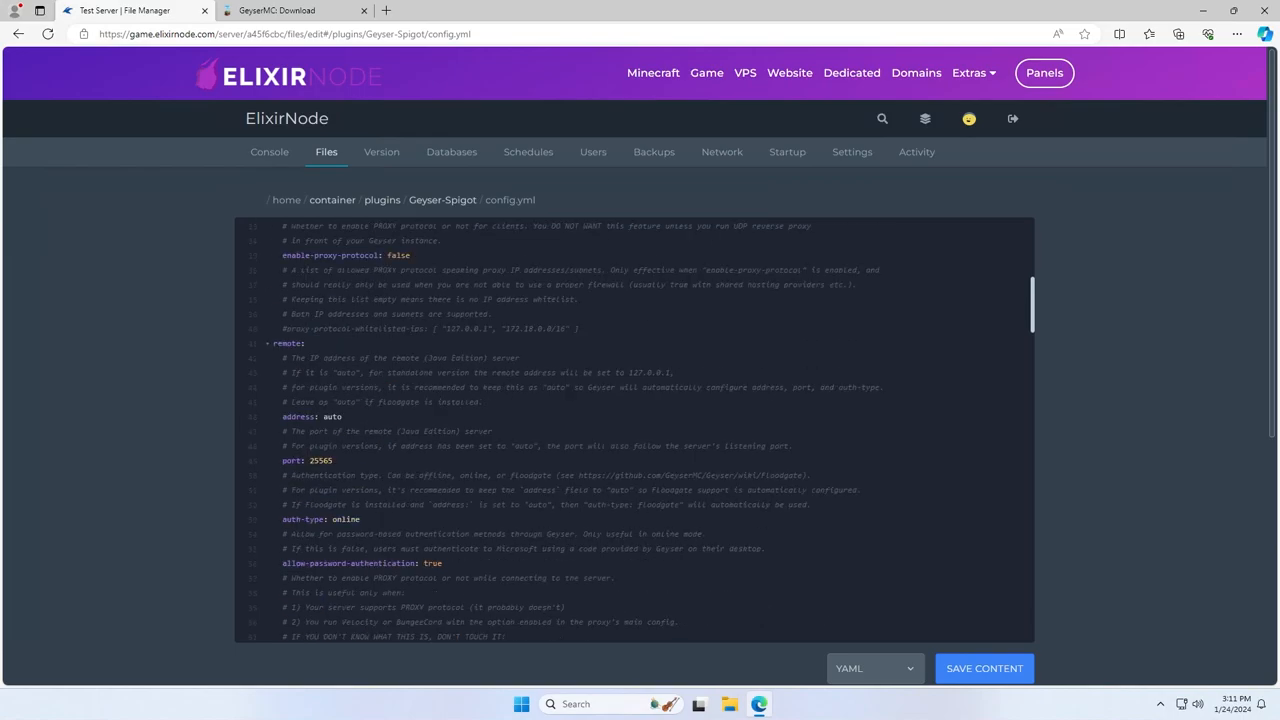
- Set the remote address to 127.0.0.1 and auth-type to floodgate
double_click(320, 460)
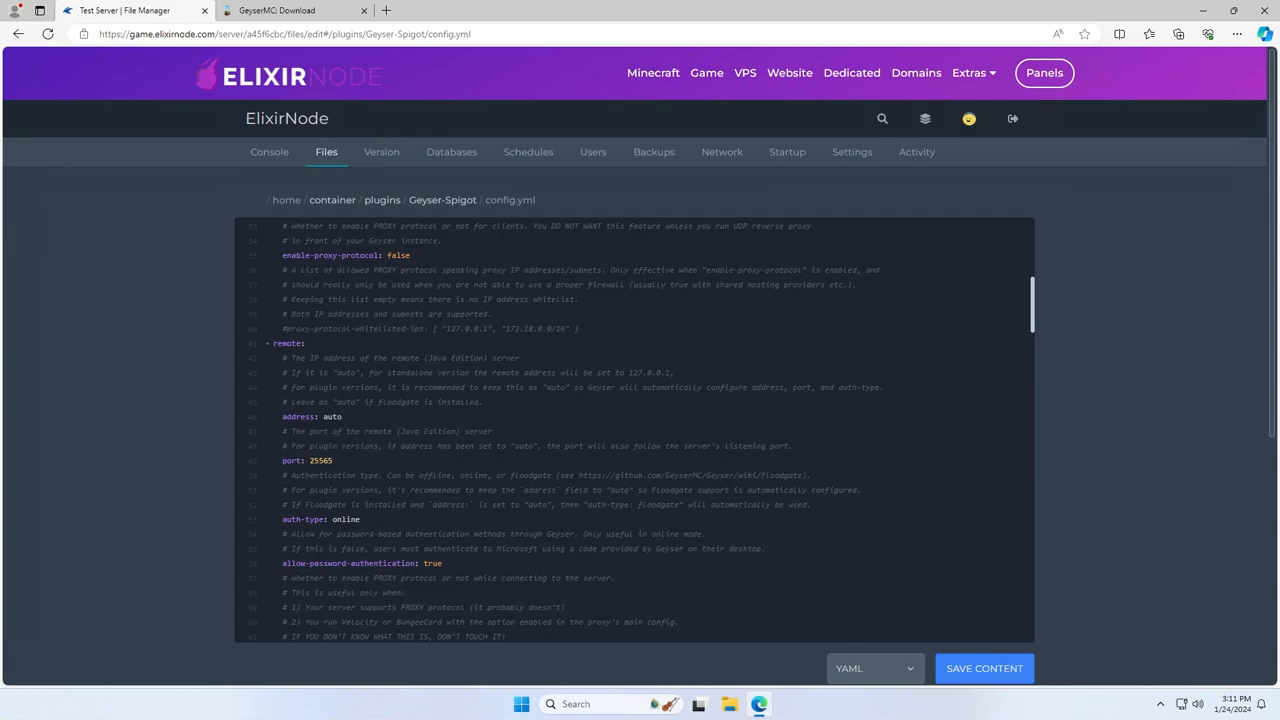
text(127)
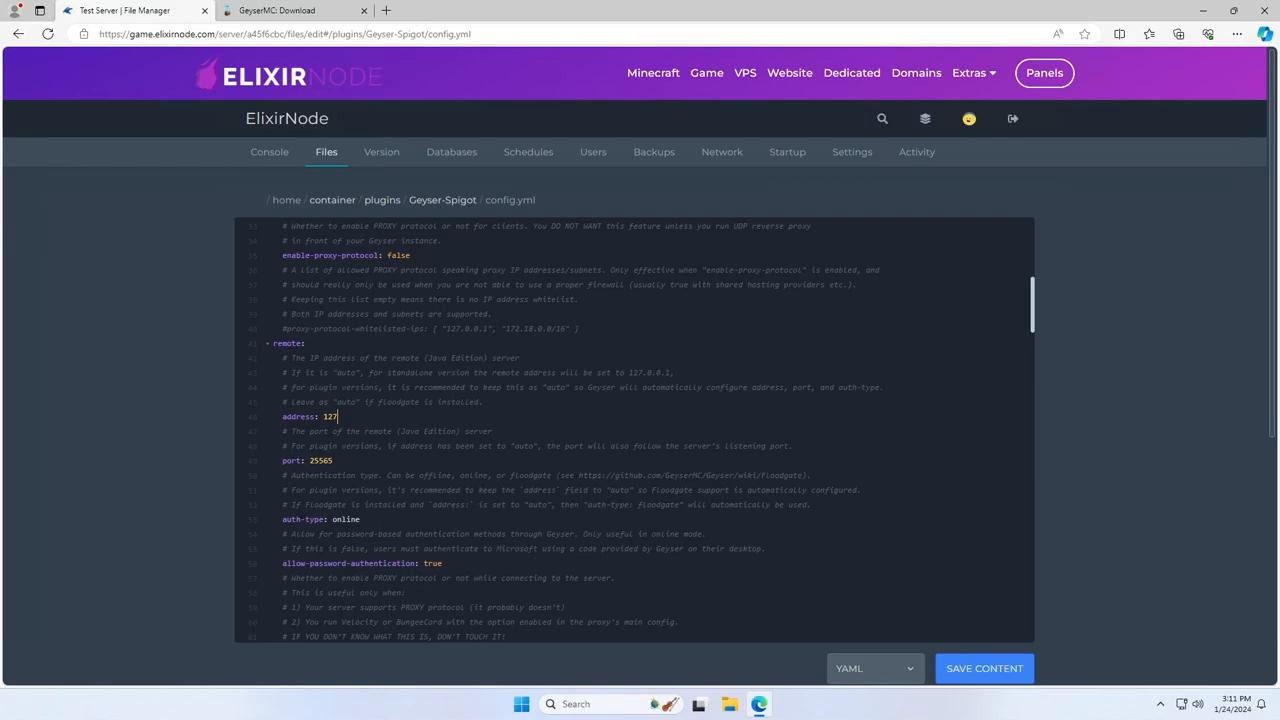
text(0.0.1)
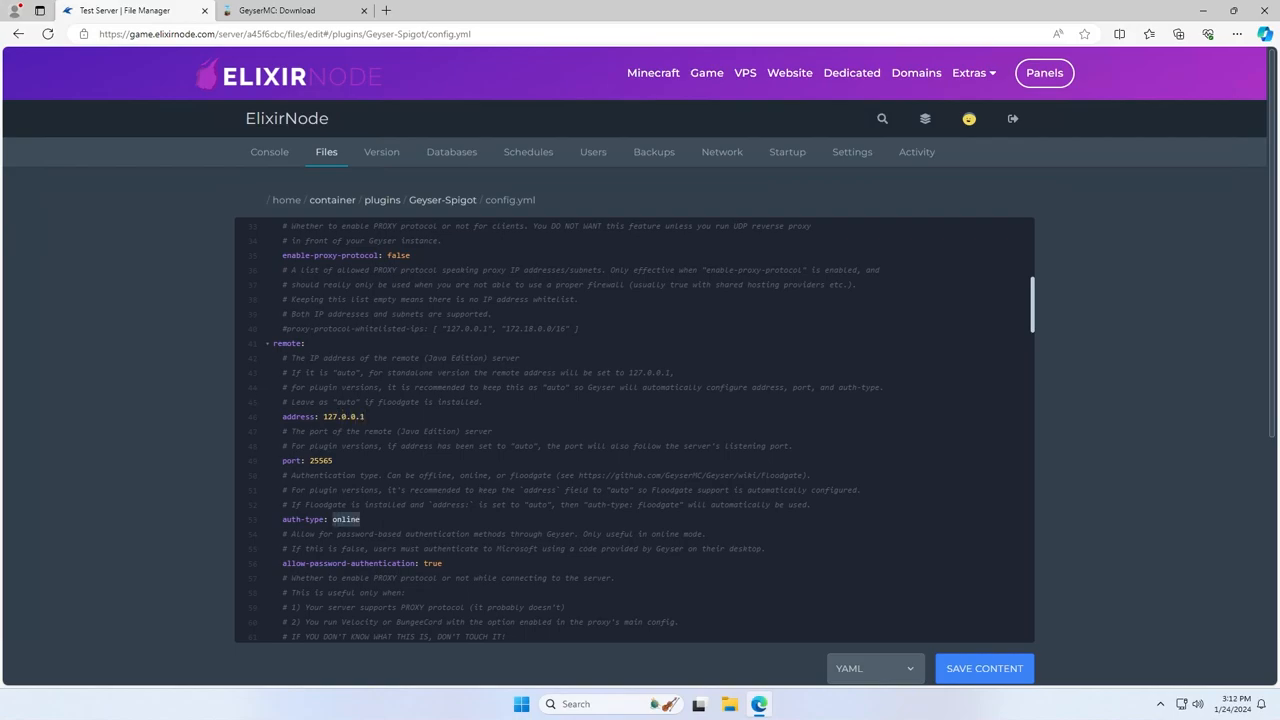
text(floodgate)
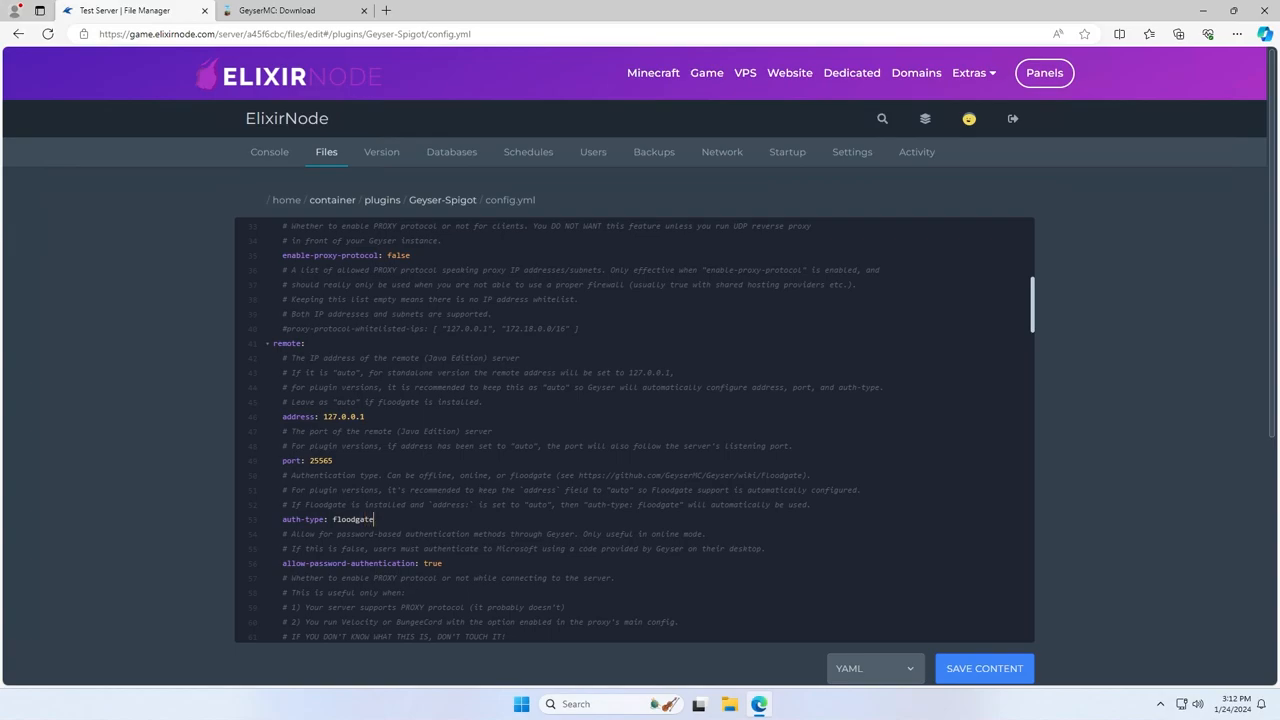
scroll(up, 3)
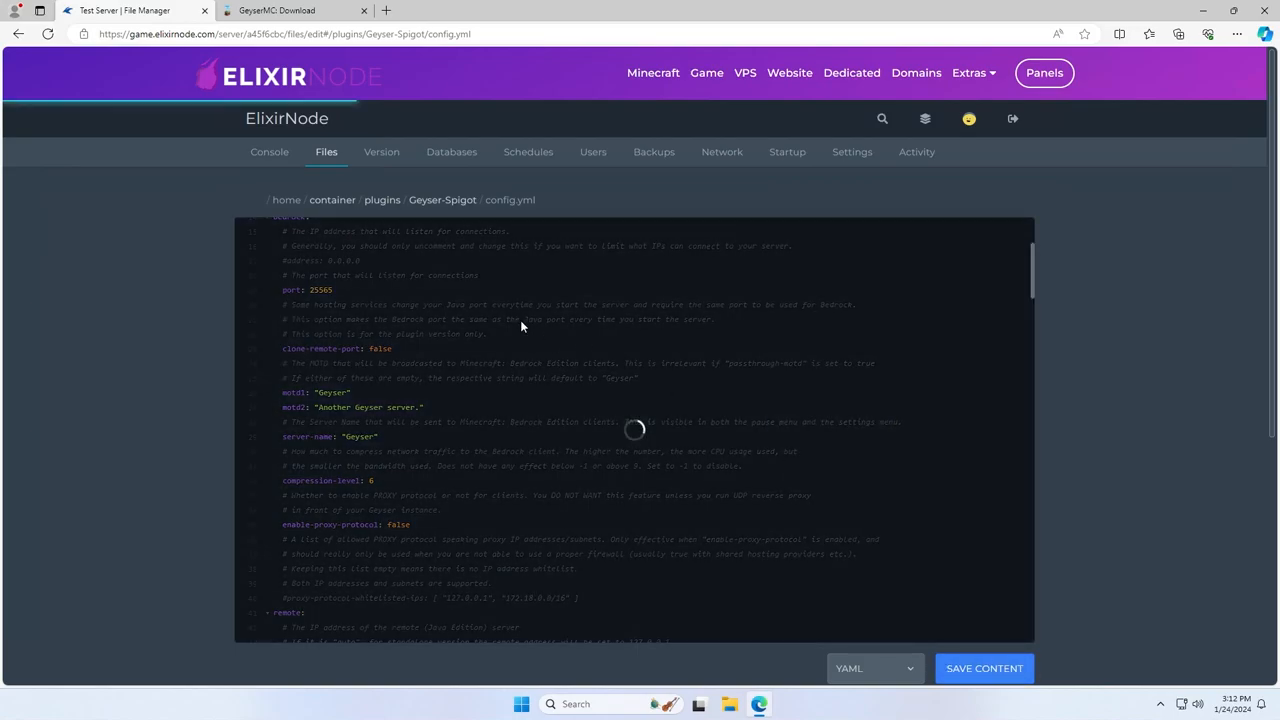
- Direct-connect Minecraft Java to 51.254.236.148:25565 and join
click(269, 151)
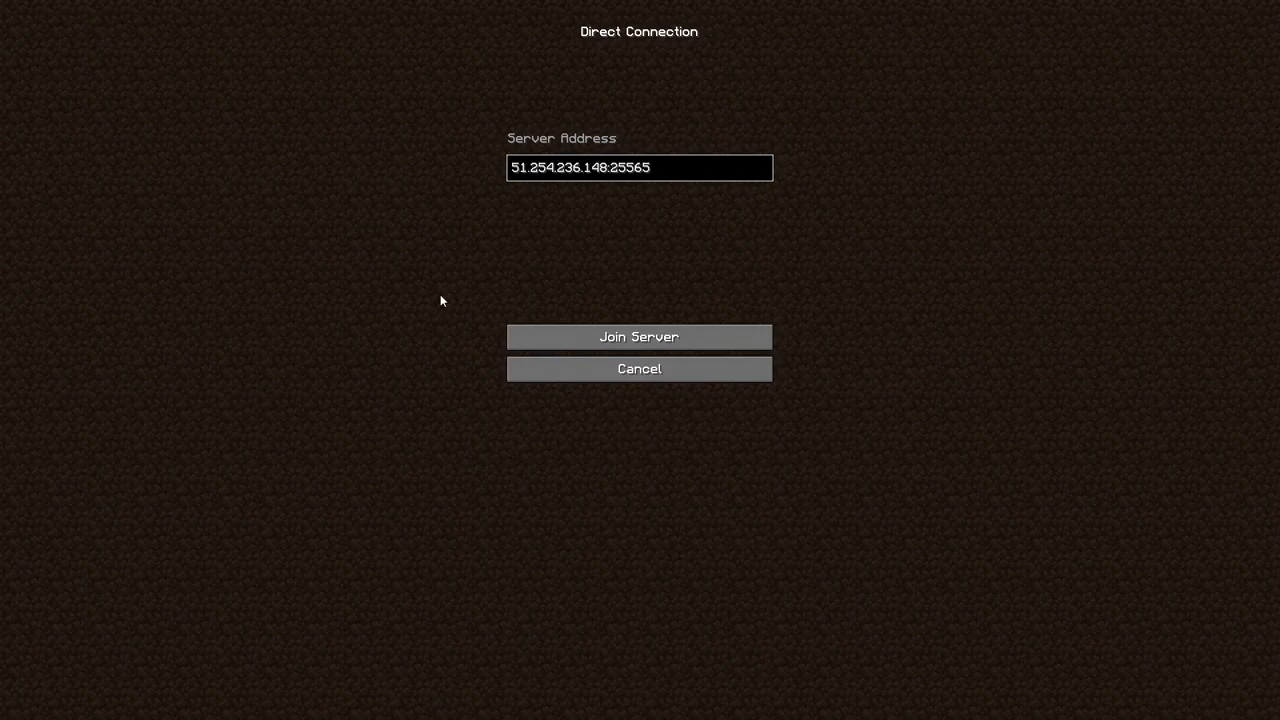
click(638, 336)
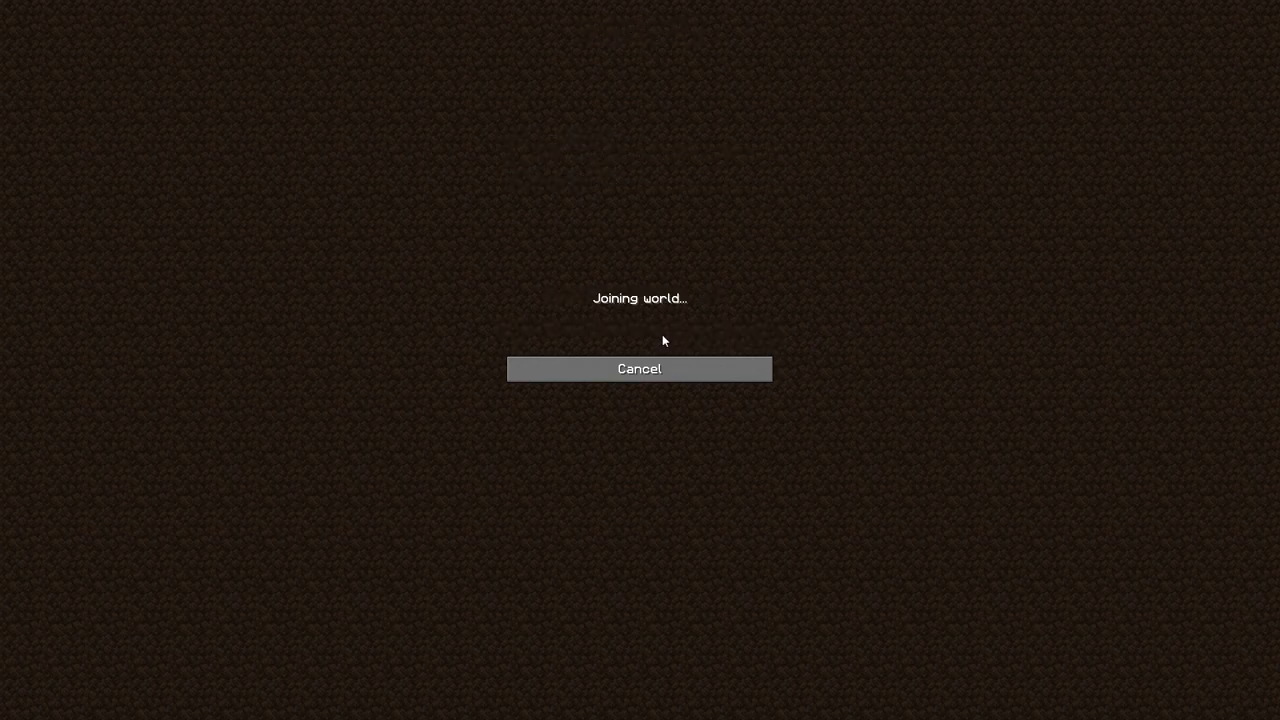
mouse_move(673, 326)
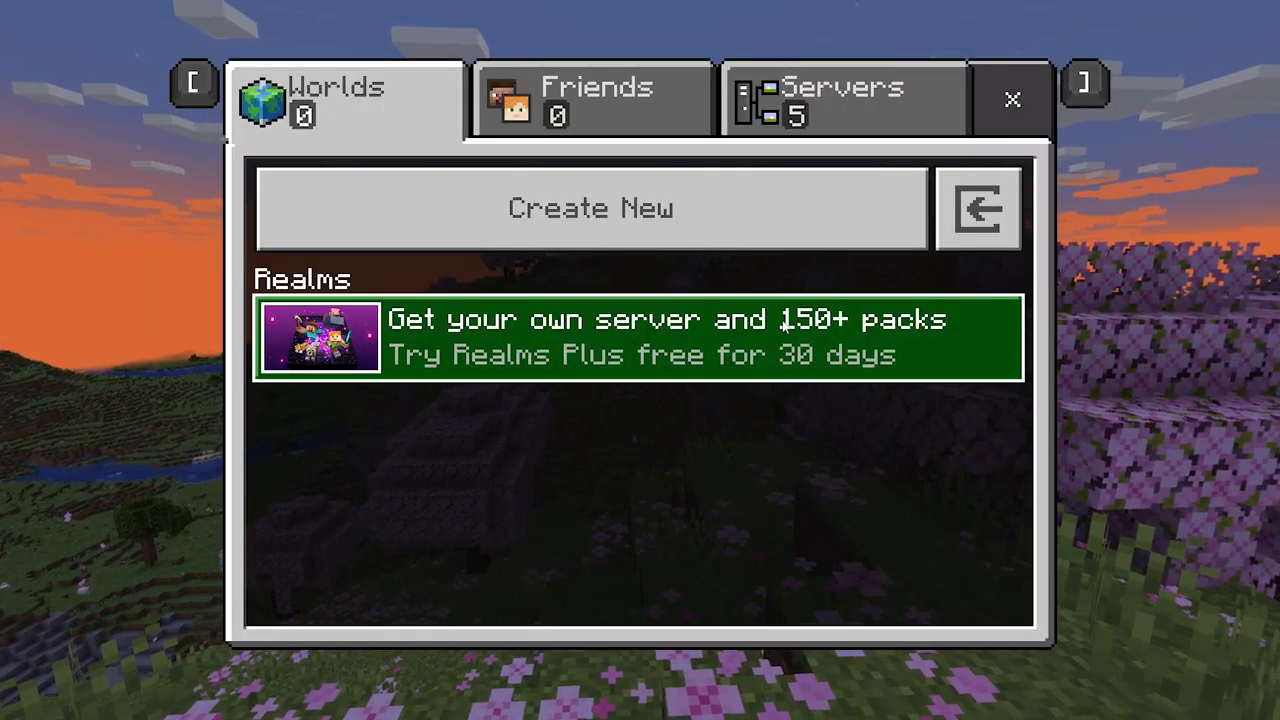
- Add a Bedrock server at 51.254.236.148 port 25565, save it, and join
click(843, 98)
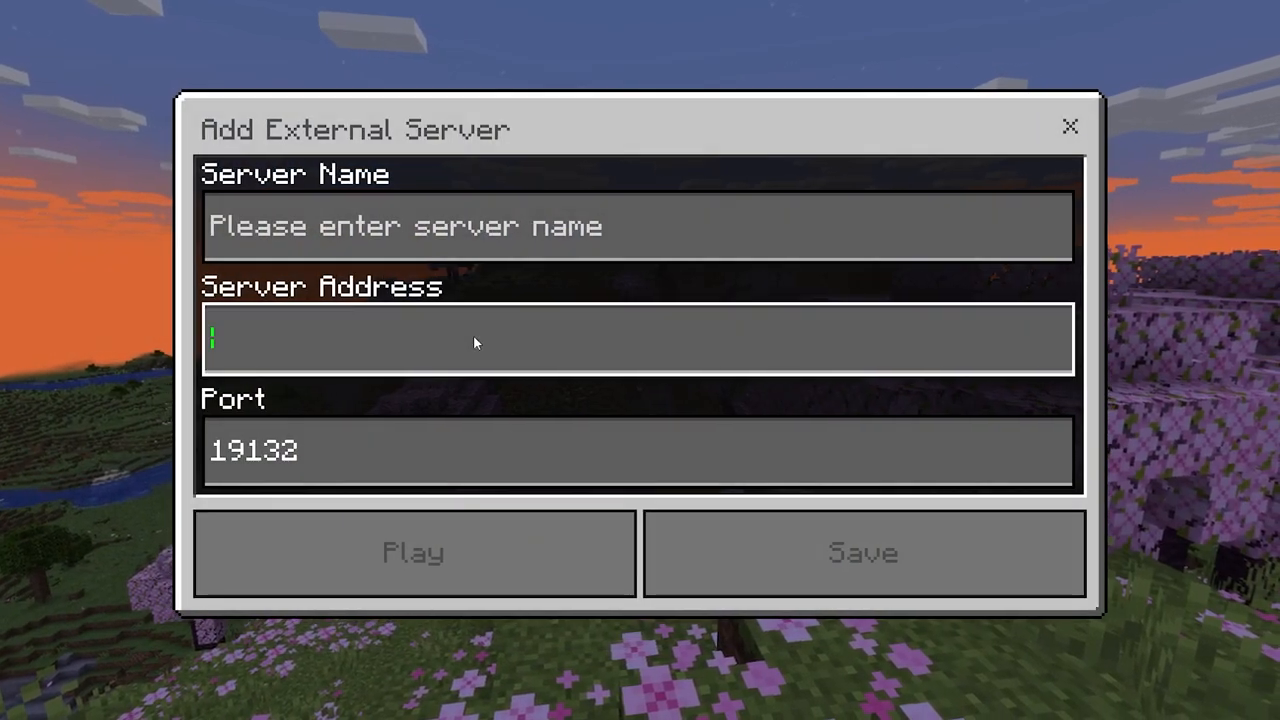
text(51.254.236.148:25565)
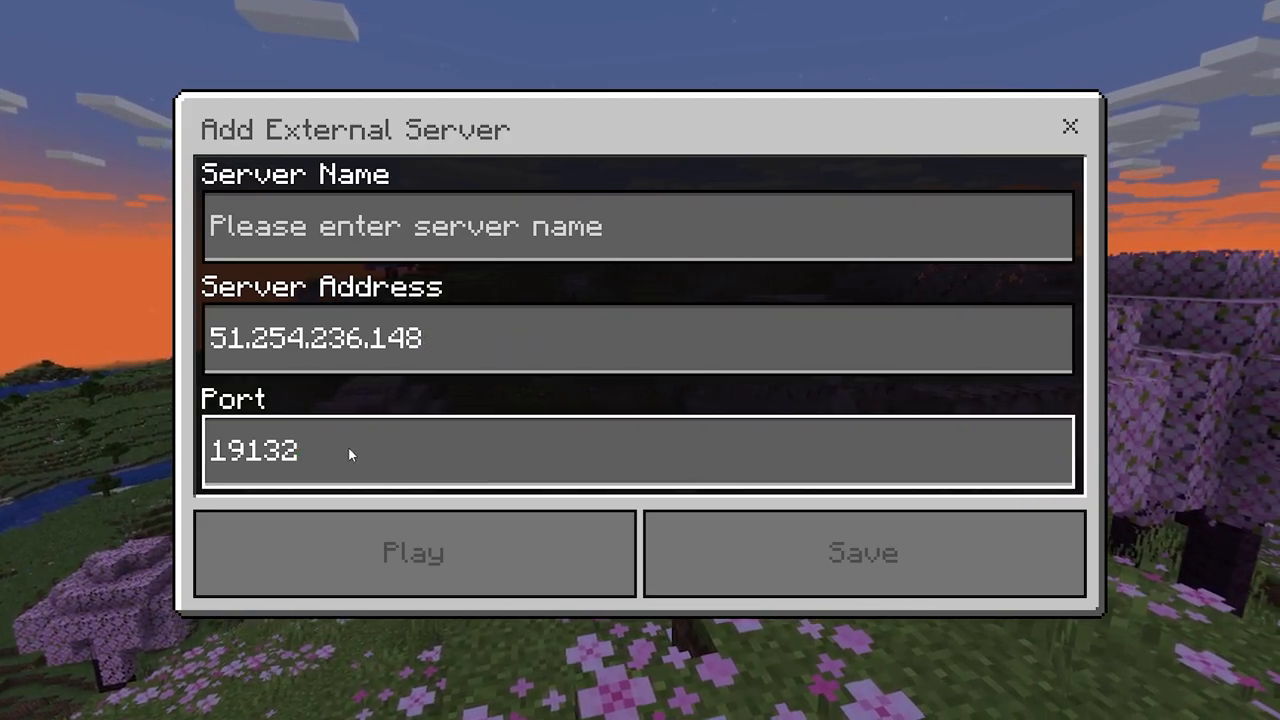
text(25565)
click(638, 226)
text(Serv)
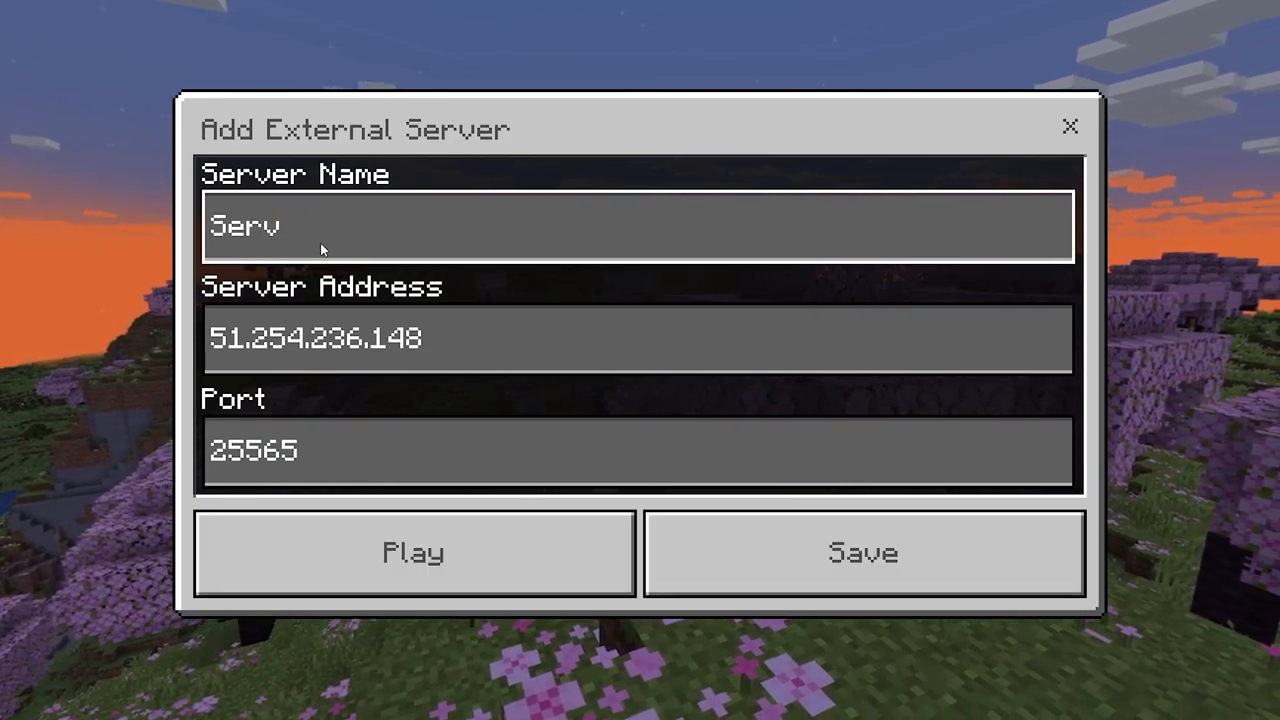
click(862, 552)
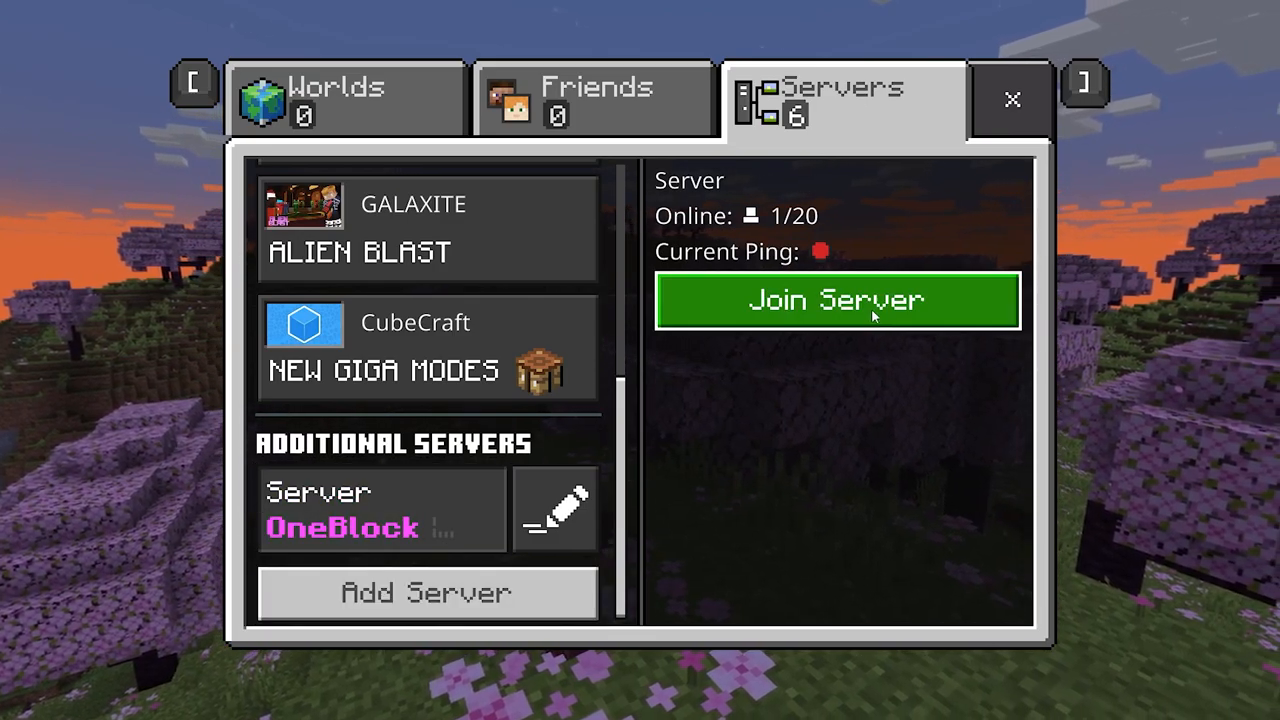
click(837, 300)
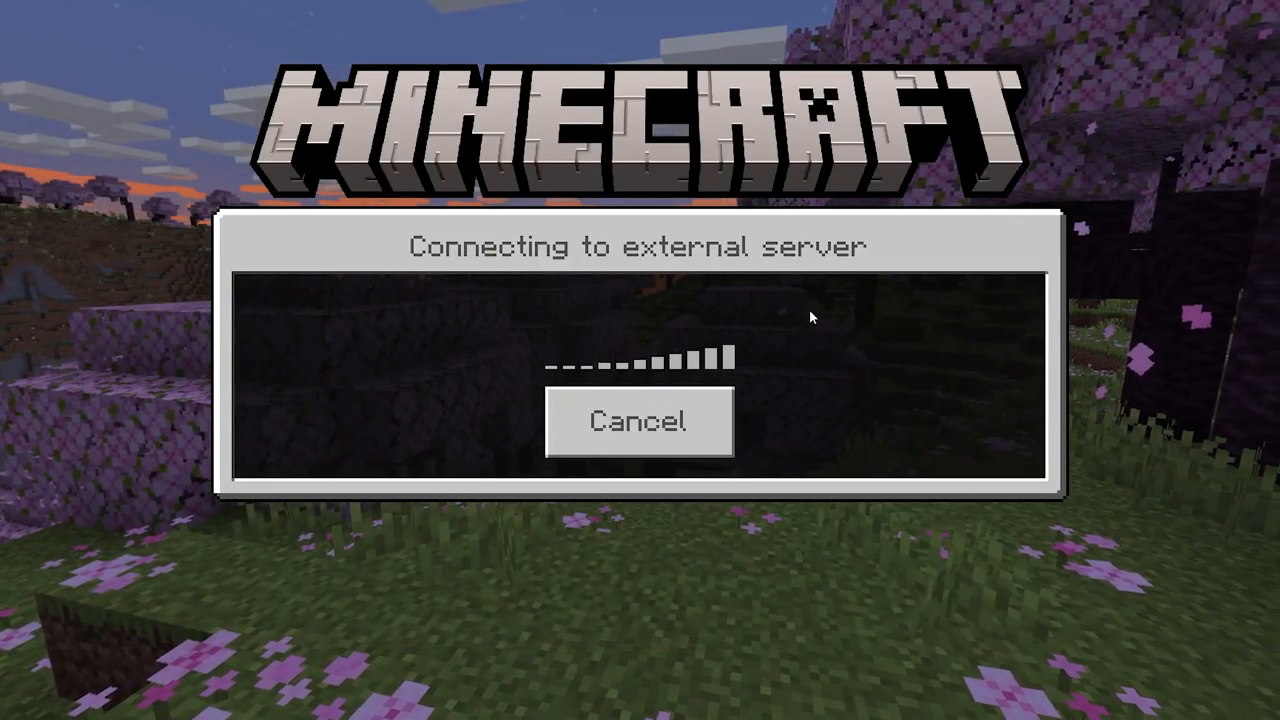